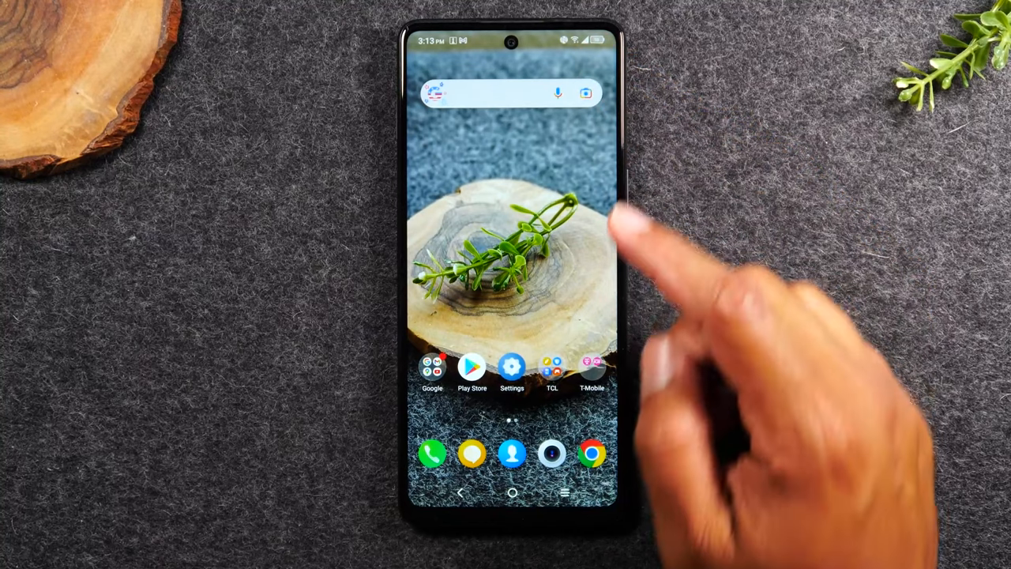
Search the Play Store for 'google messages' and install Messages by Google LLC.
{"action": "left_click", "coordinate": [472, 366]}
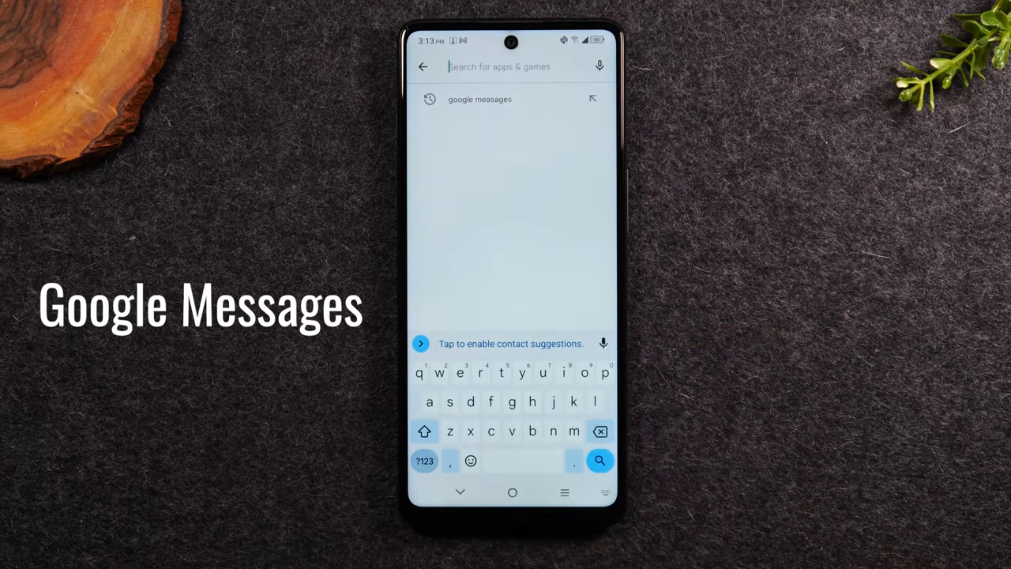
{"action": "type", "text": "goog"}
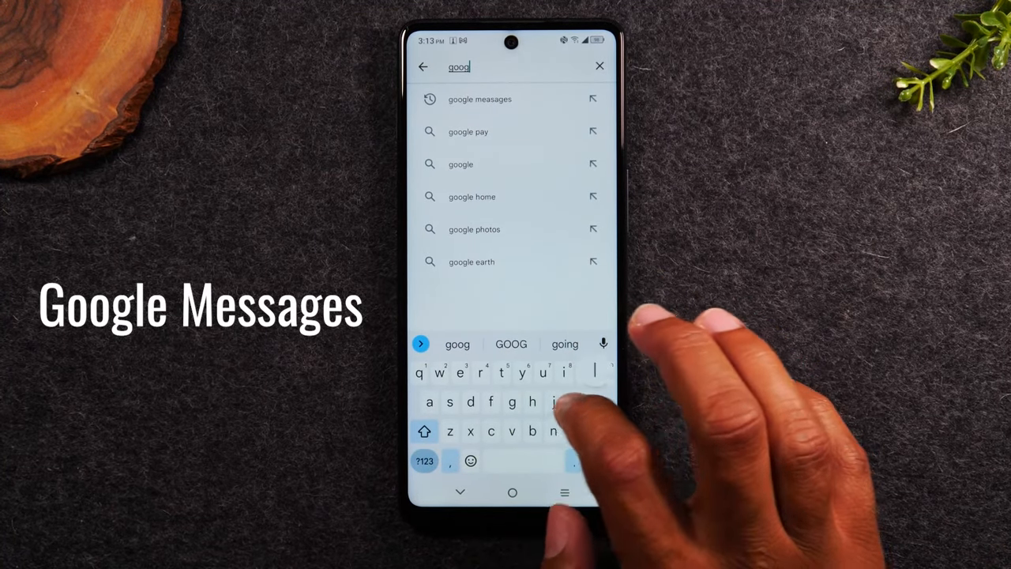
{"action": "type", "text": "le"}
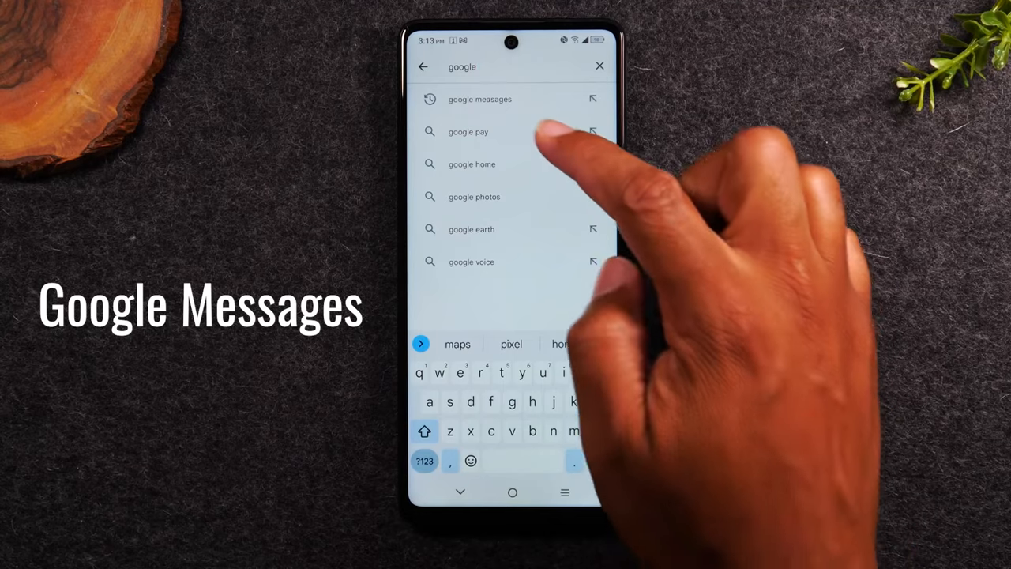
{"action": "left_click", "coordinate": [480, 99]}
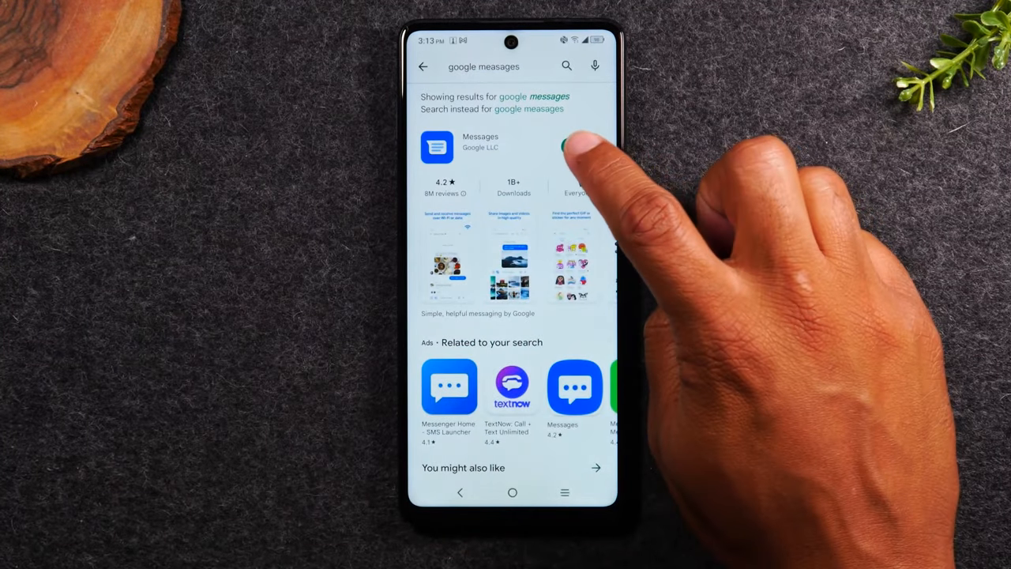
{"action": "left_click", "coordinate": [574, 147]}
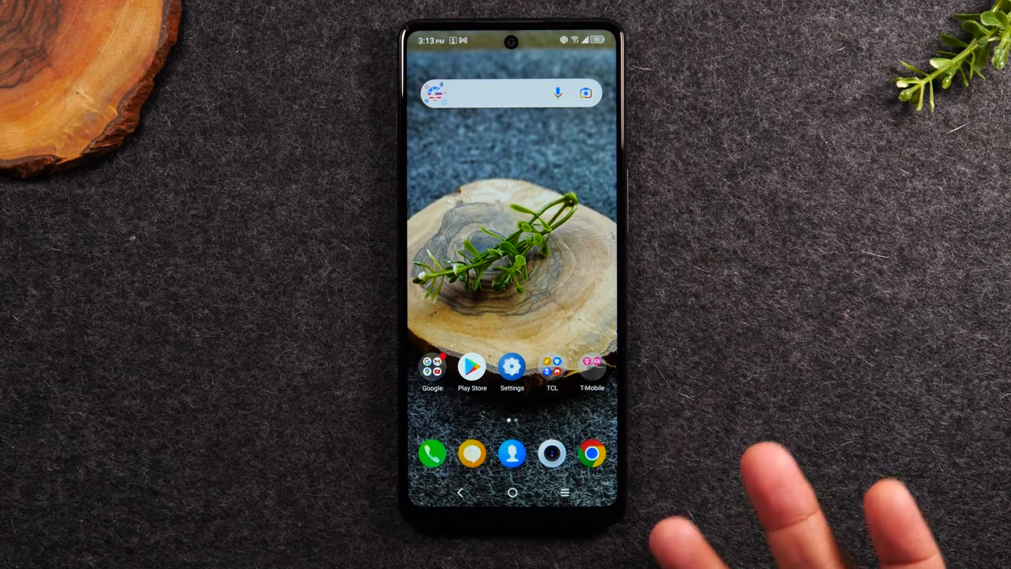
Dismiss the spam protection notice and set Messages as the default SMS app.
{"action": "scroll", "scroll_direction": "up", "scroll_amount": 3}
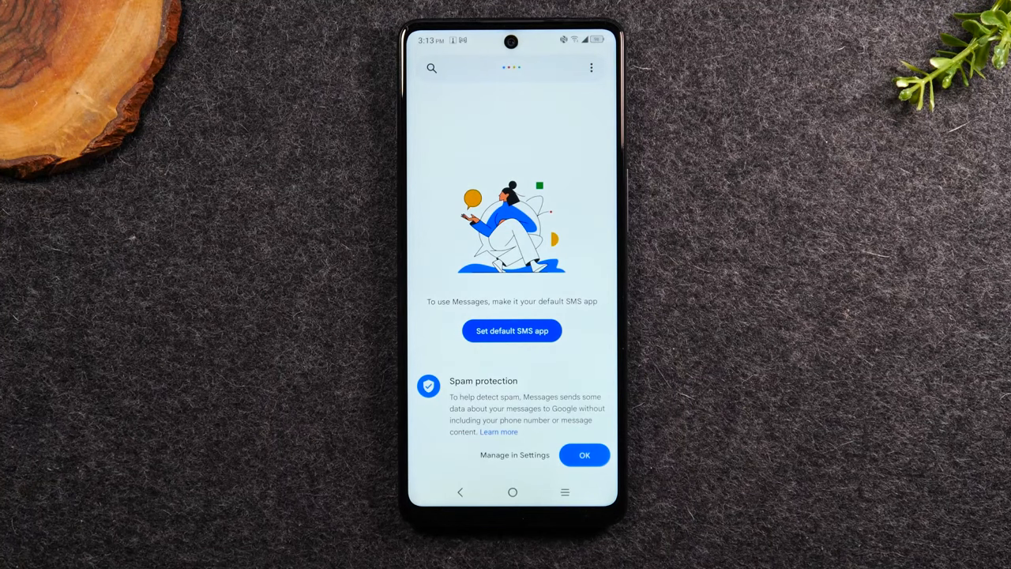
{"action": "left_click", "coordinate": [585, 454]}
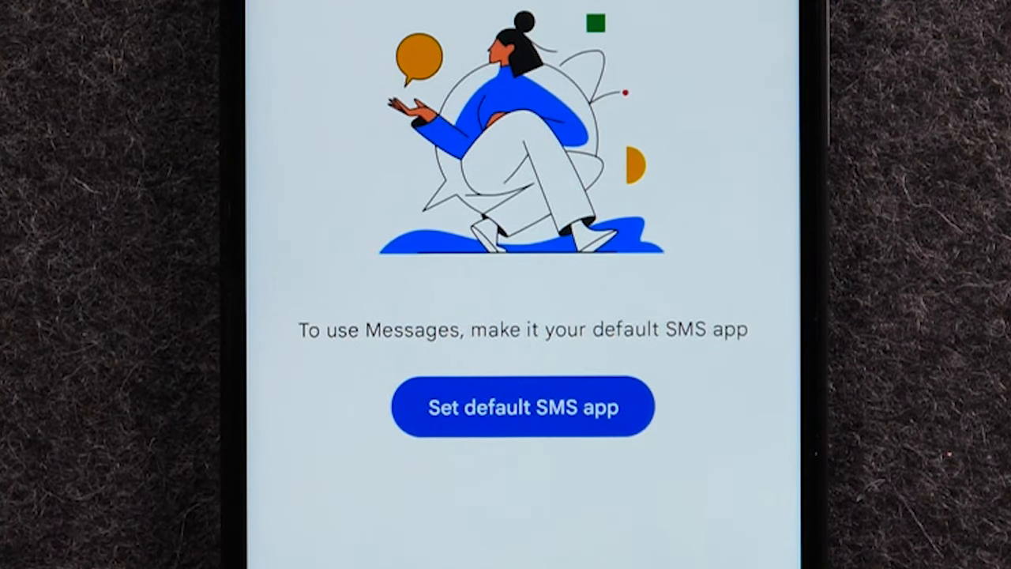
{"action": "left_click", "coordinate": [521, 407]}
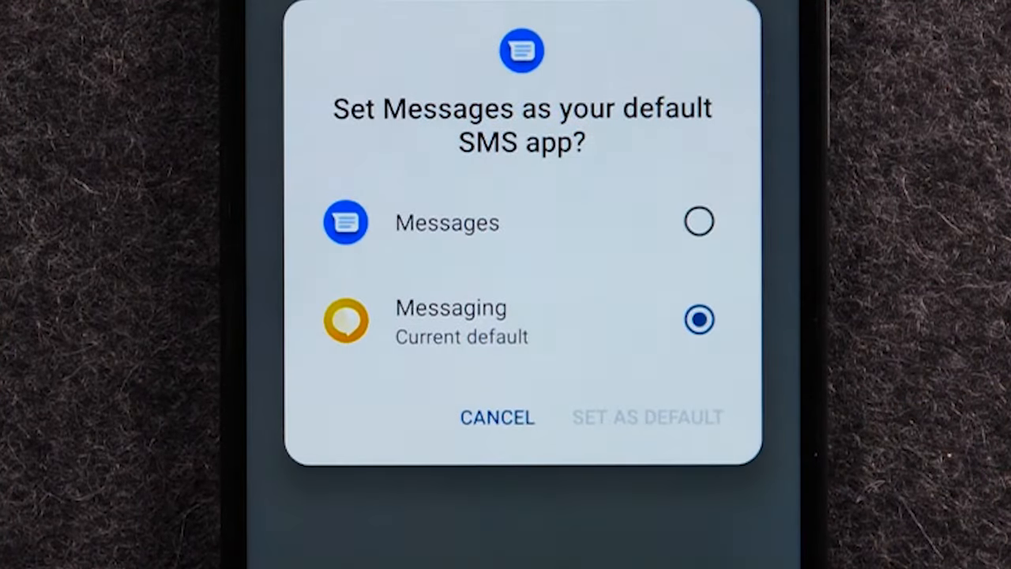
{"action": "left_click", "coordinate": [698, 222]}
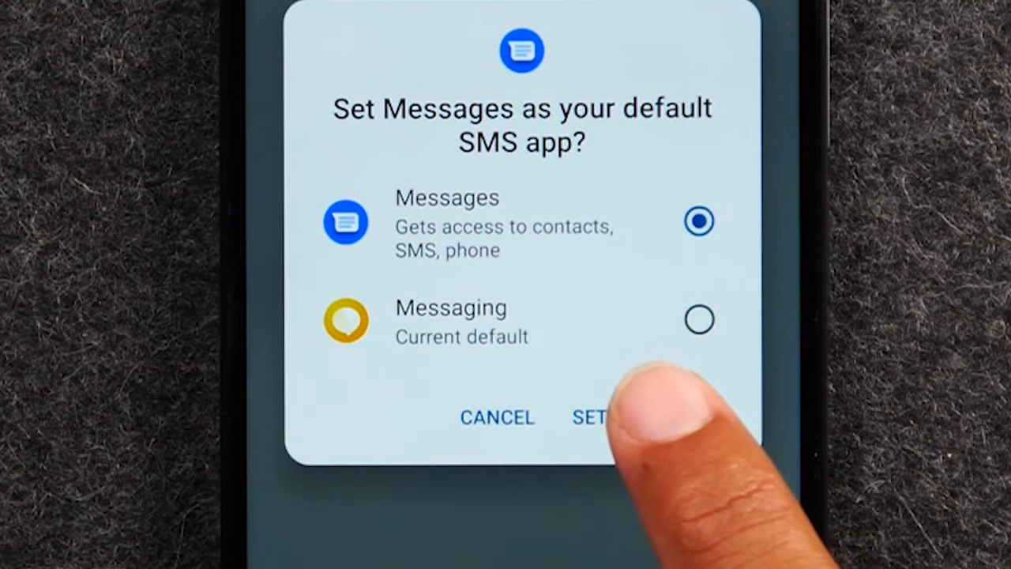
{"action": "left_click", "coordinate": [588, 418]}
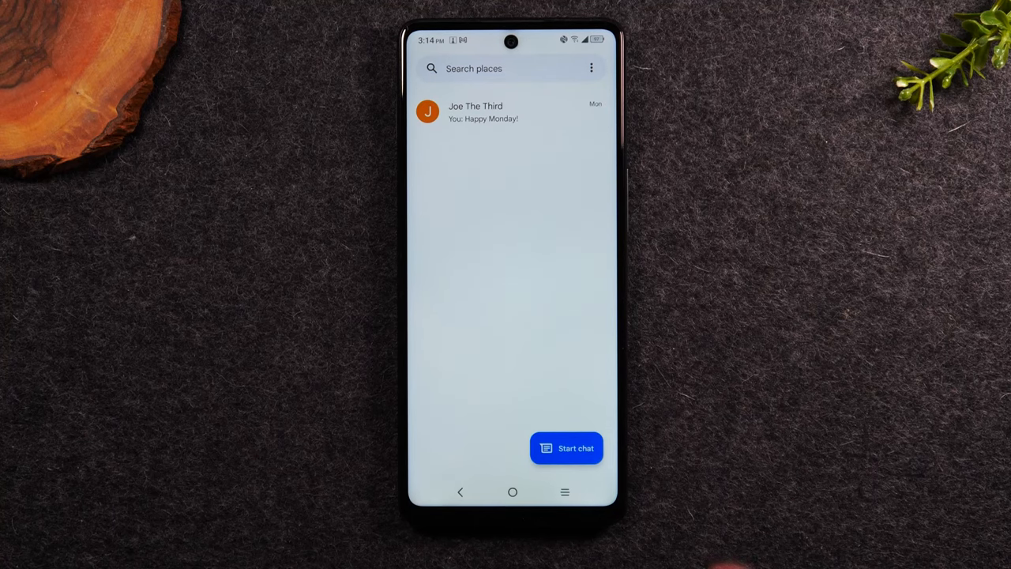
Agree to the chat features terms on the prompt sheet.
{"action": "left_click", "coordinate": [566, 448]}
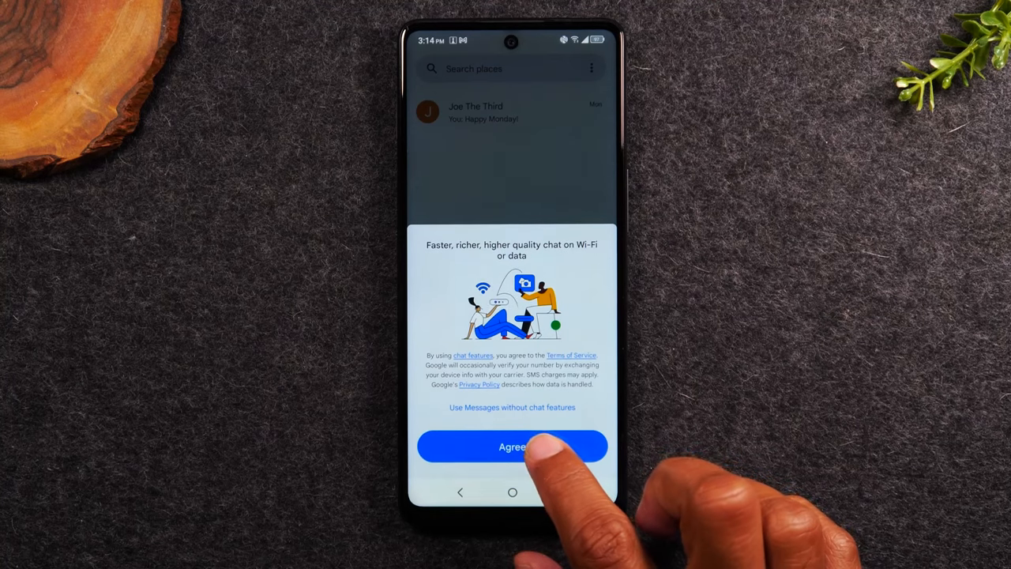
{"action": "left_click", "coordinate": [512, 446]}
{"action": "type", "text": "mes"}
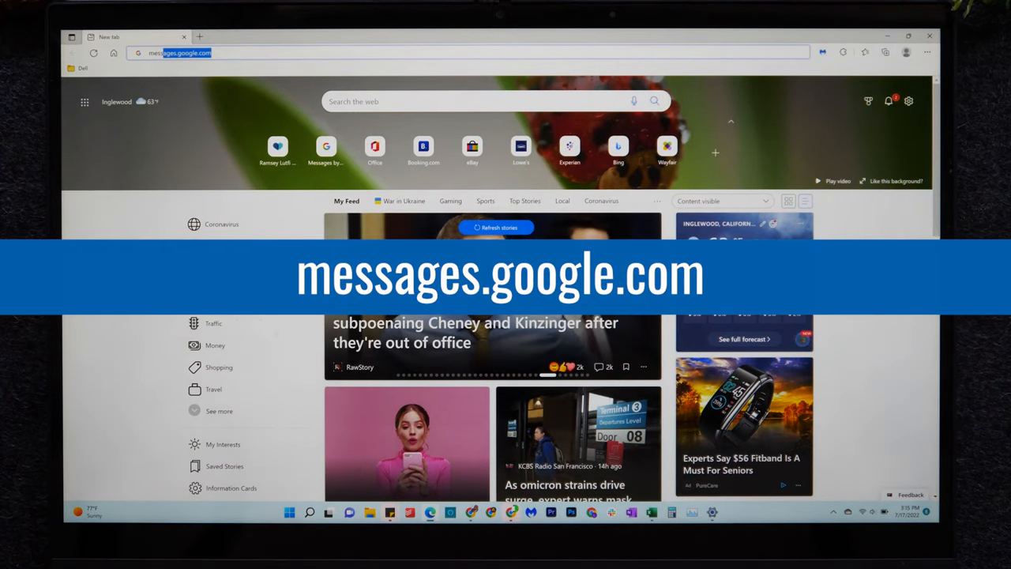
Load messages.google.com in the browser and open Messages for web.
{"action": "key", "text": "Return"}
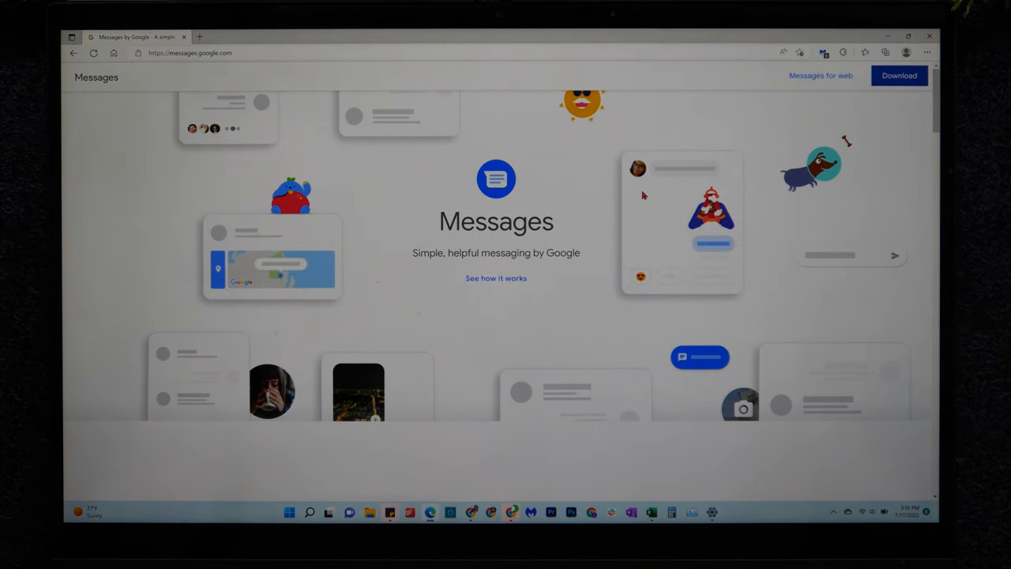
{"action": "mouse_move", "coordinate": [711, 69]}
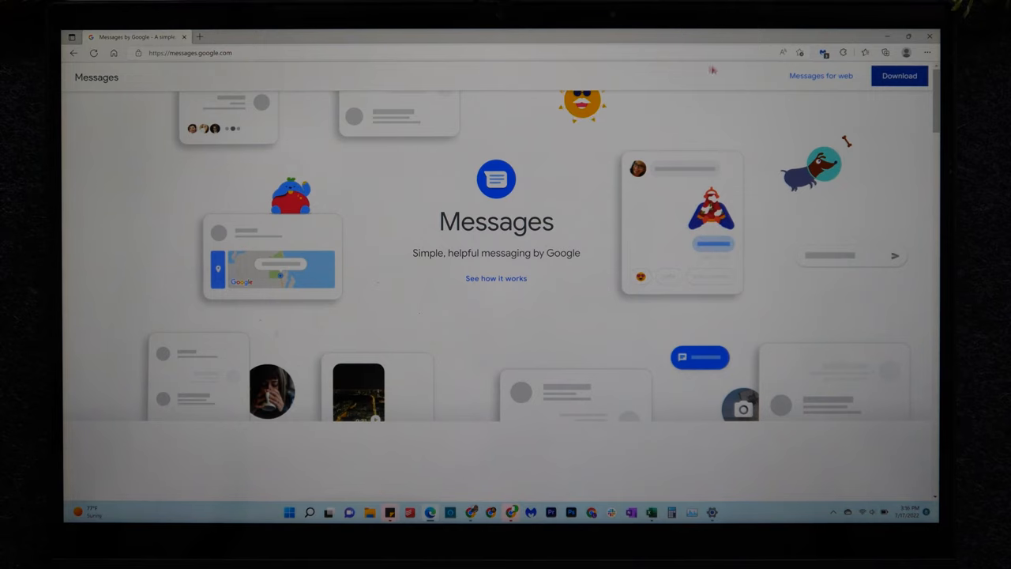
{"action": "mouse_move", "coordinate": [824, 85]}
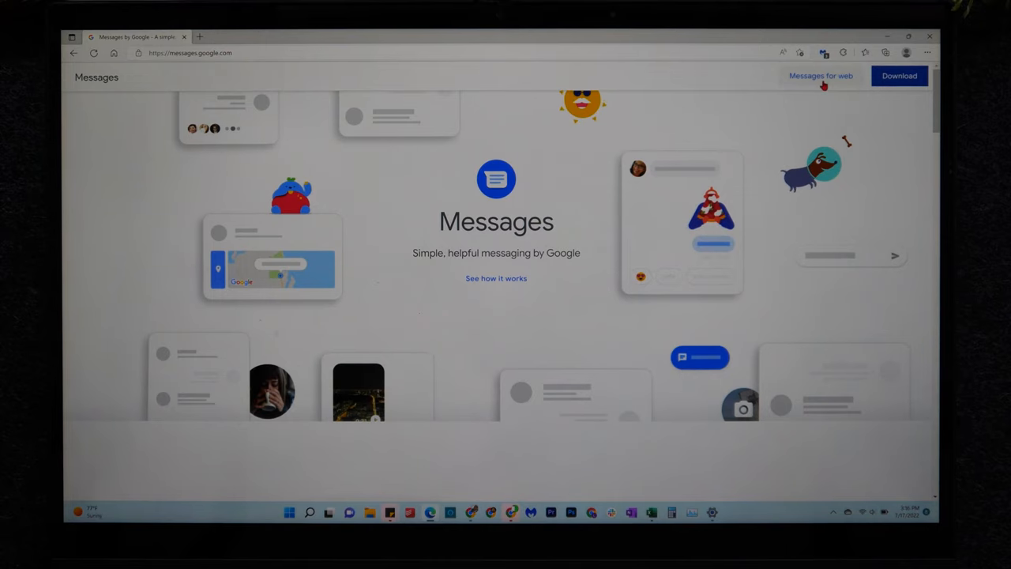
{"action": "left_click", "coordinate": [820, 75]}
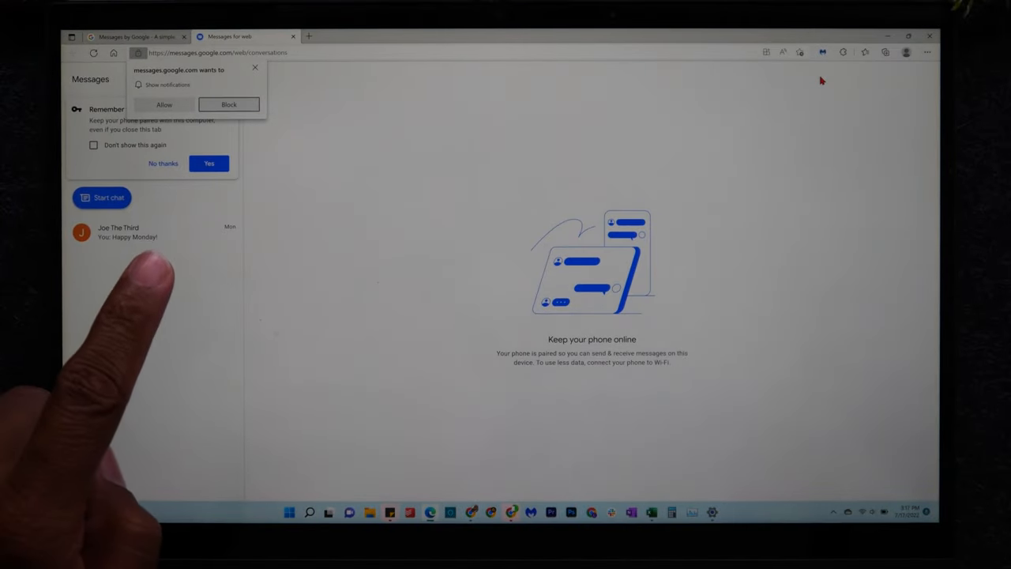
Start a new chat from the Messages for web conversation list.
{"action": "left_click", "coordinate": [228, 104]}
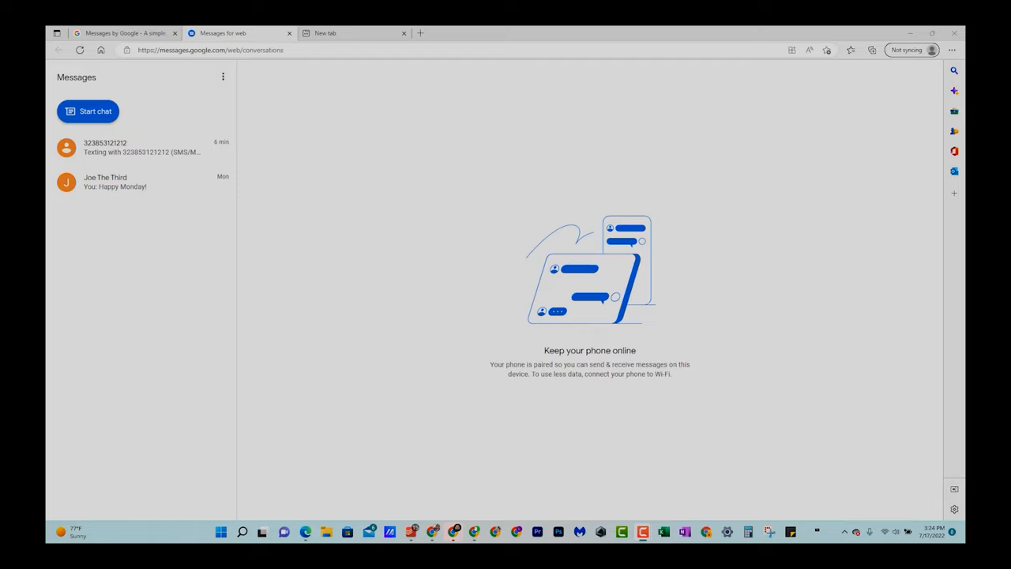
{"action": "mouse_move", "coordinate": [543, 410]}
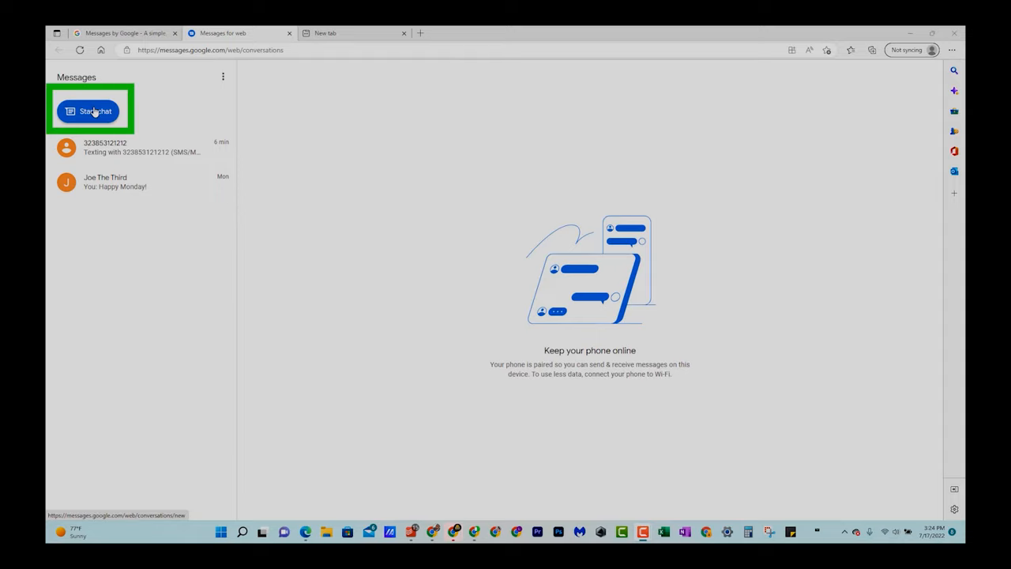
{"action": "left_click", "coordinate": [88, 111]}
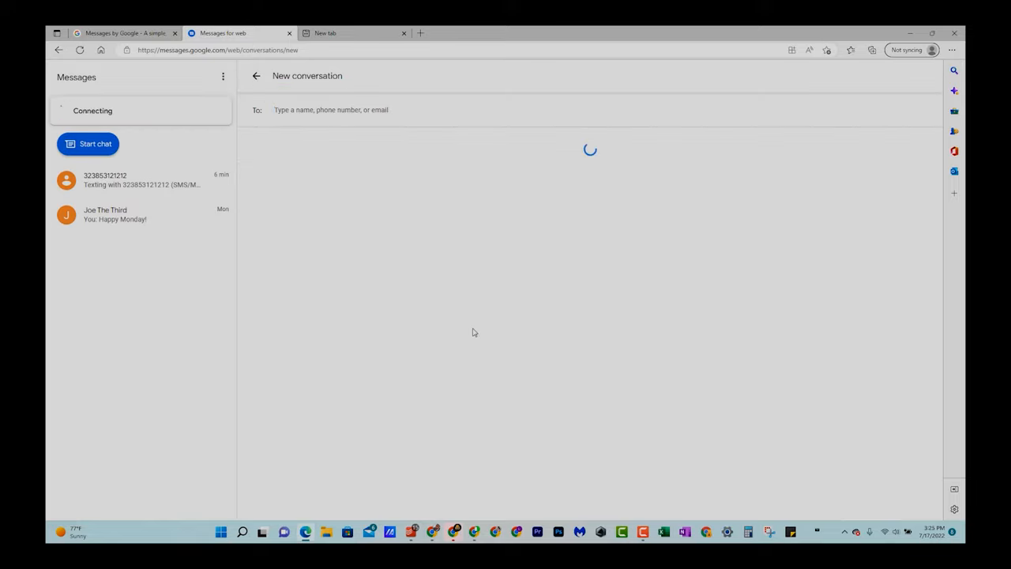
{"action": "type", "text": "3"}
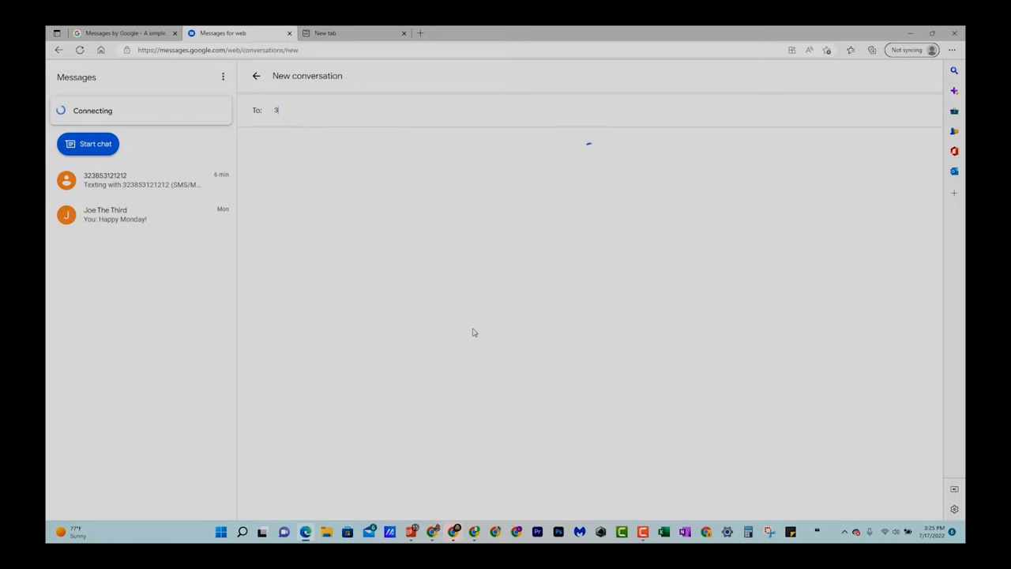
{"action": "type", "text": "10"}
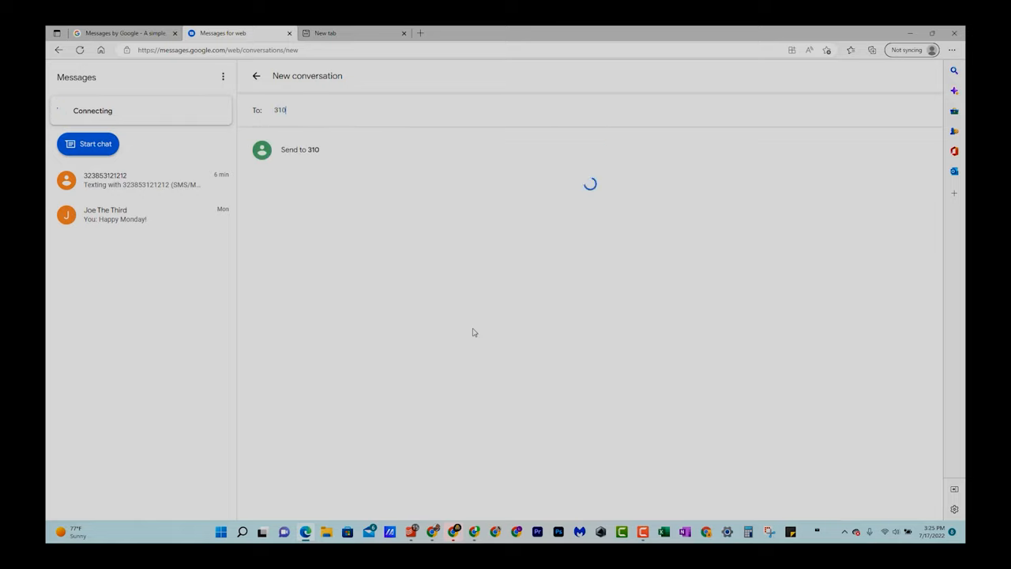
{"action": "type", "text": "8531"}
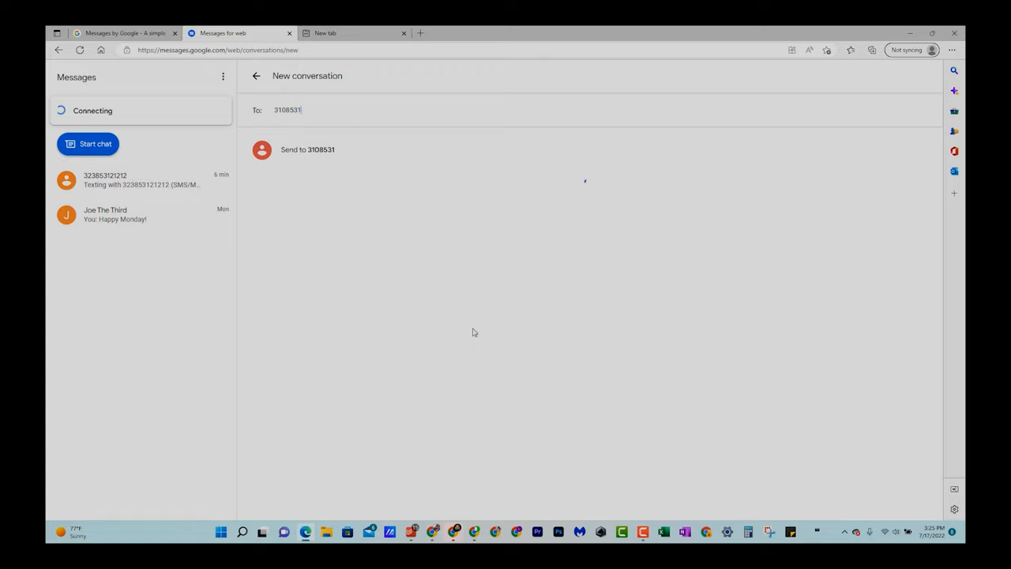
{"action": "type", "text": "212"}
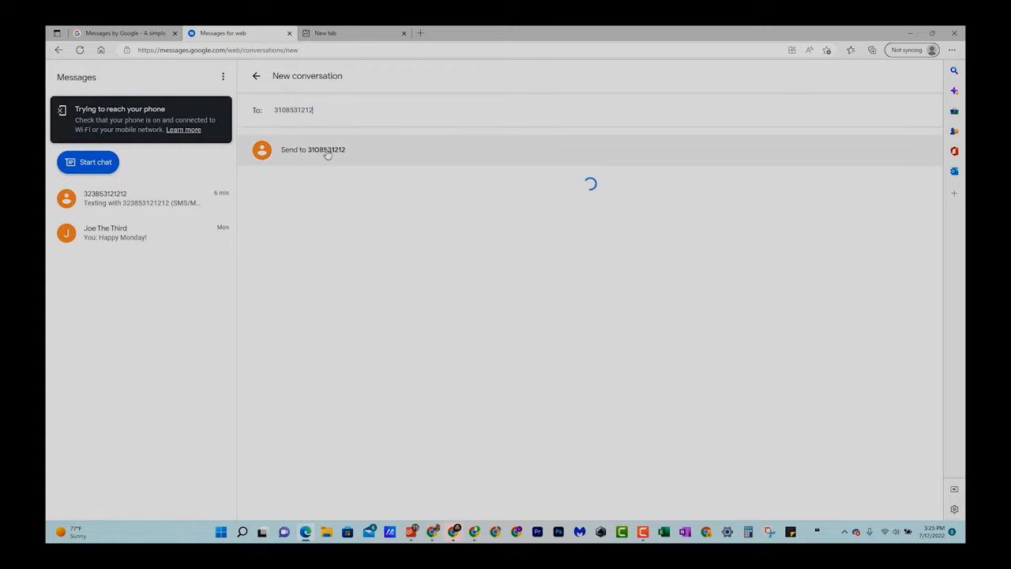
{"action": "left_click", "coordinate": [312, 149]}
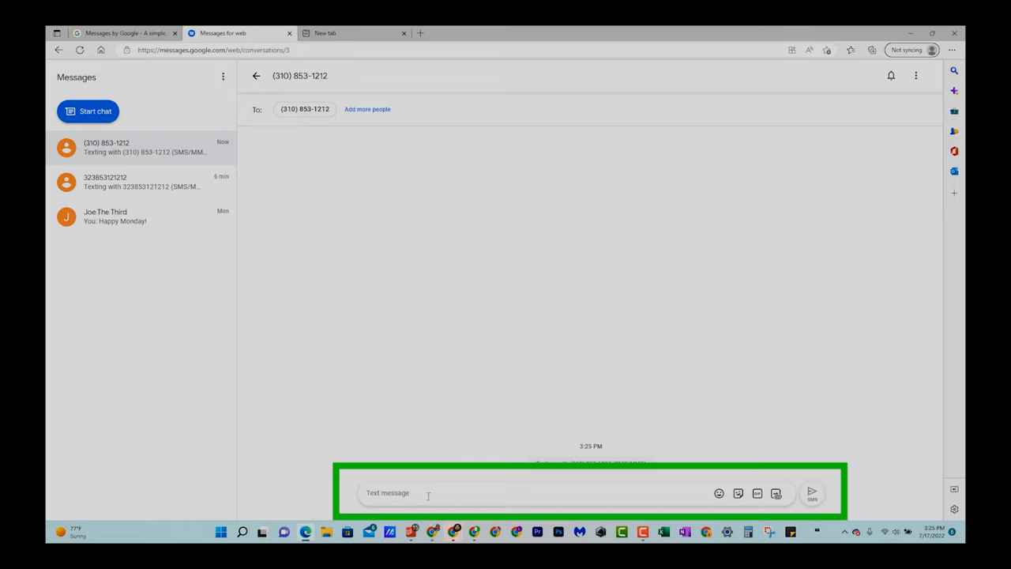
Type 'Hi, how are you.' in the message box and send it by SMS.
{"action": "type", "text": "Hi"}
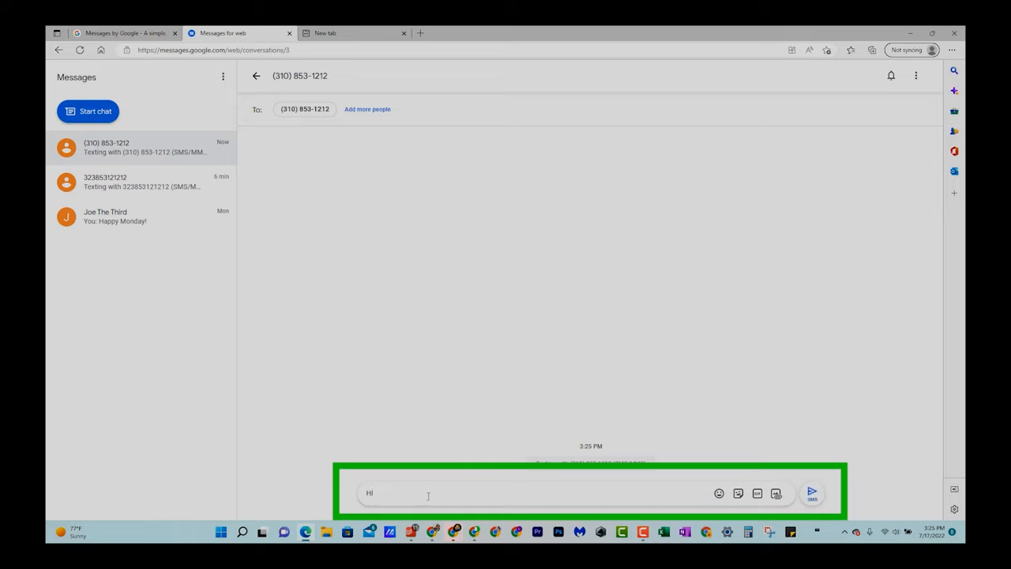
{"action": "type", "text": ", how"}
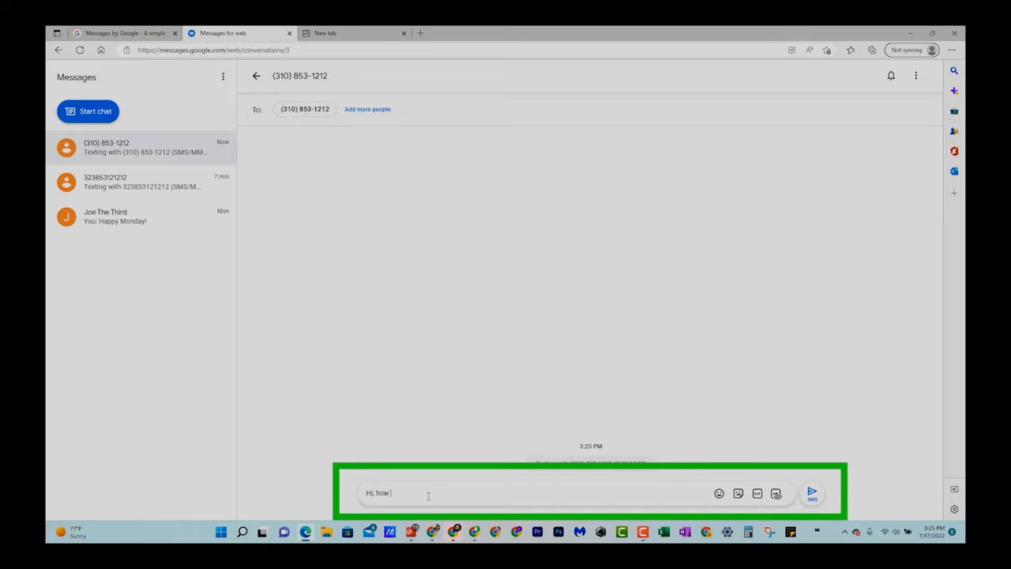
{"action": "type", "text": "sre you."}
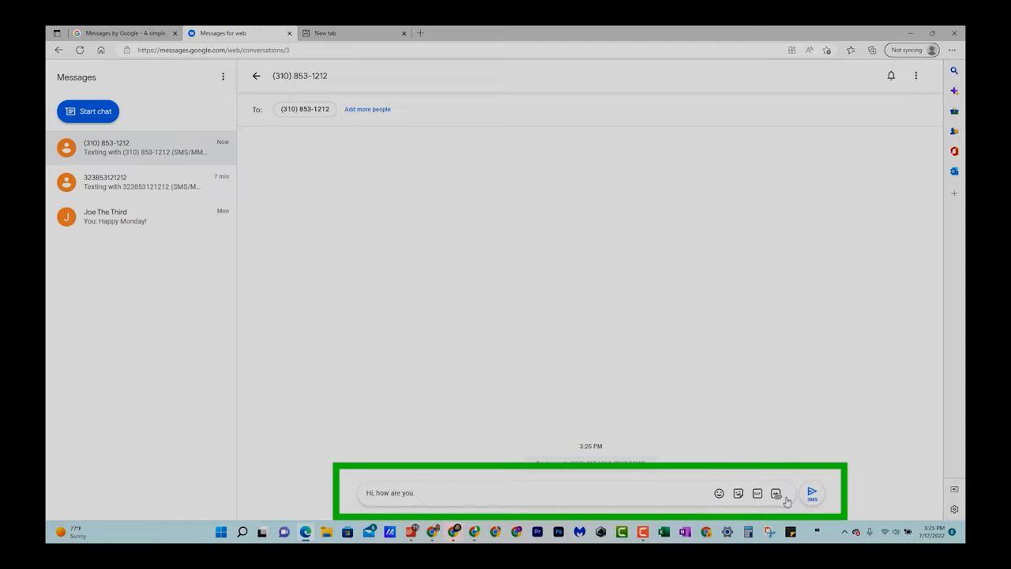
{"action": "left_click", "coordinate": [811, 492]}
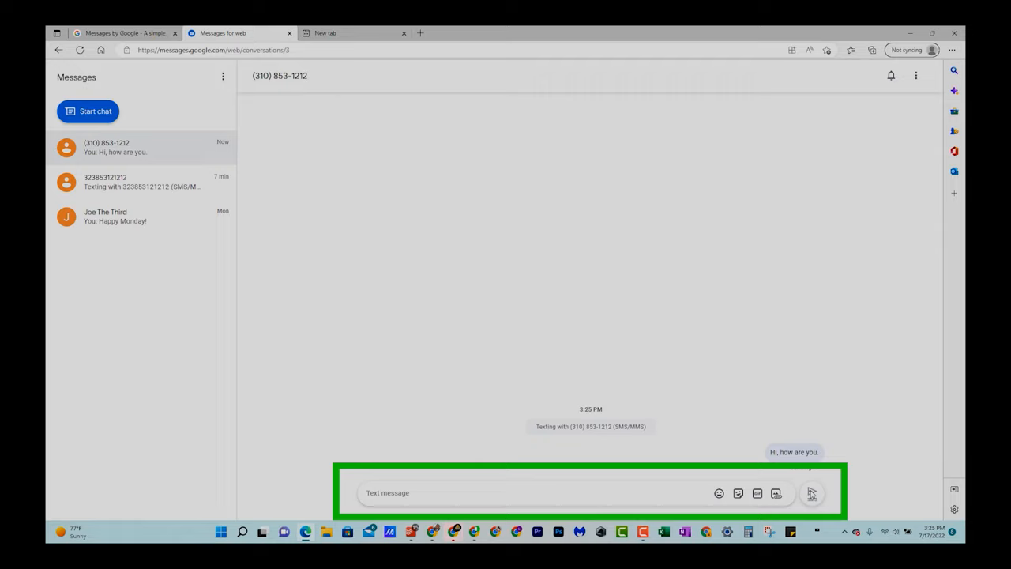
{"action": "mouse_move", "coordinate": [719, 493]}
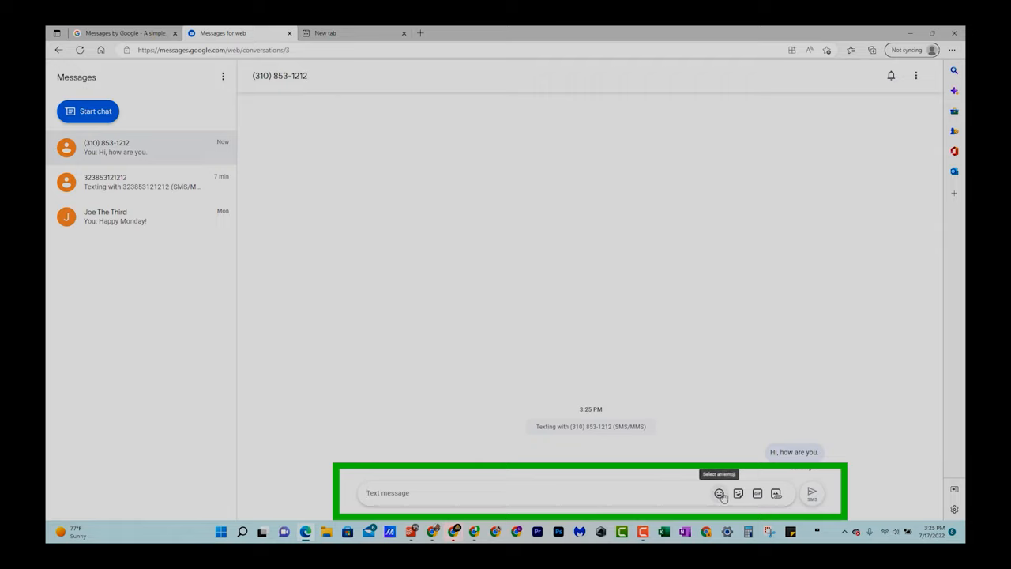
{"action": "mouse_move", "coordinate": [738, 493]}
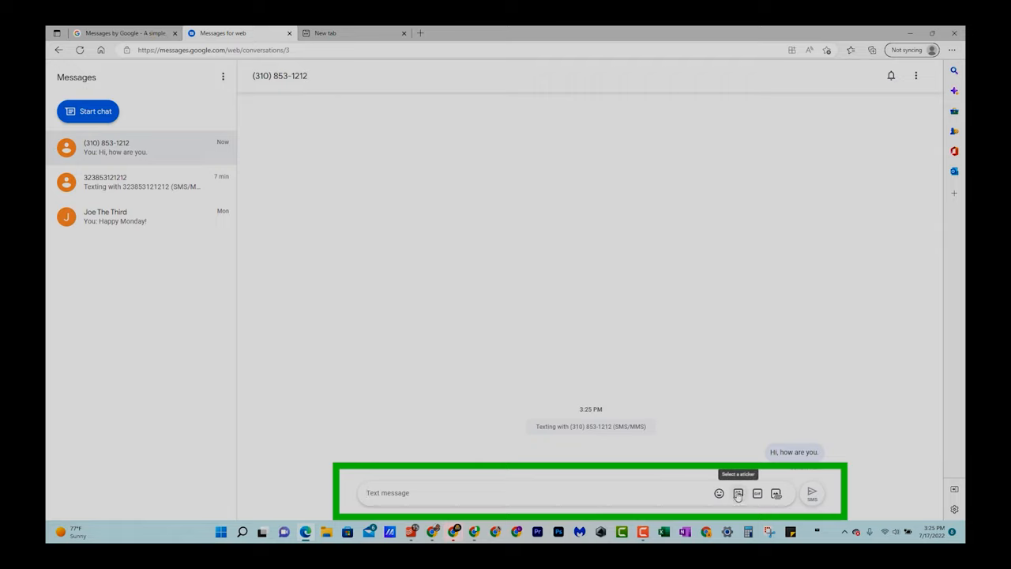
{"action": "mouse_move", "coordinate": [782, 488]}
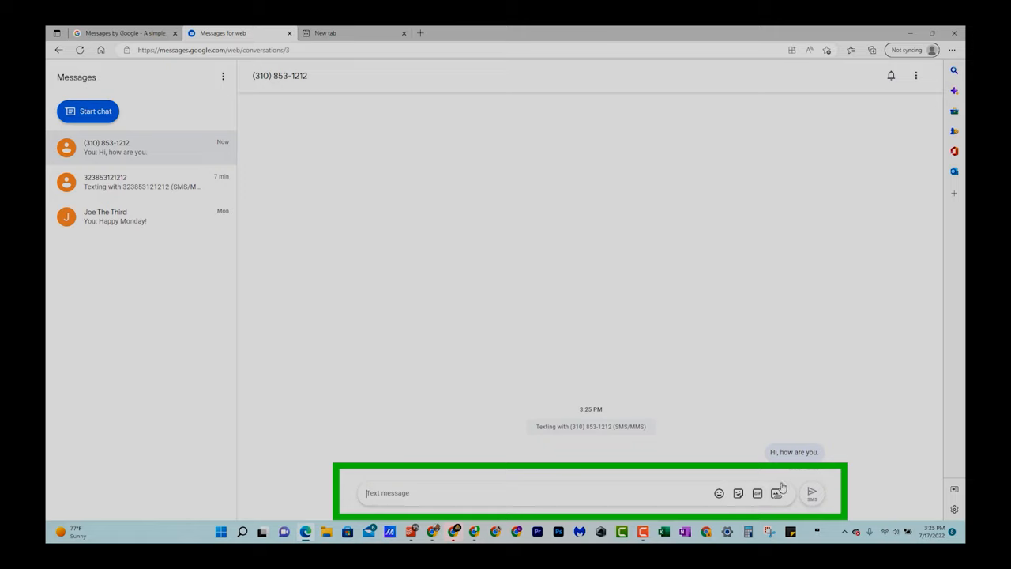
{"action": "mouse_move", "coordinate": [775, 493]}
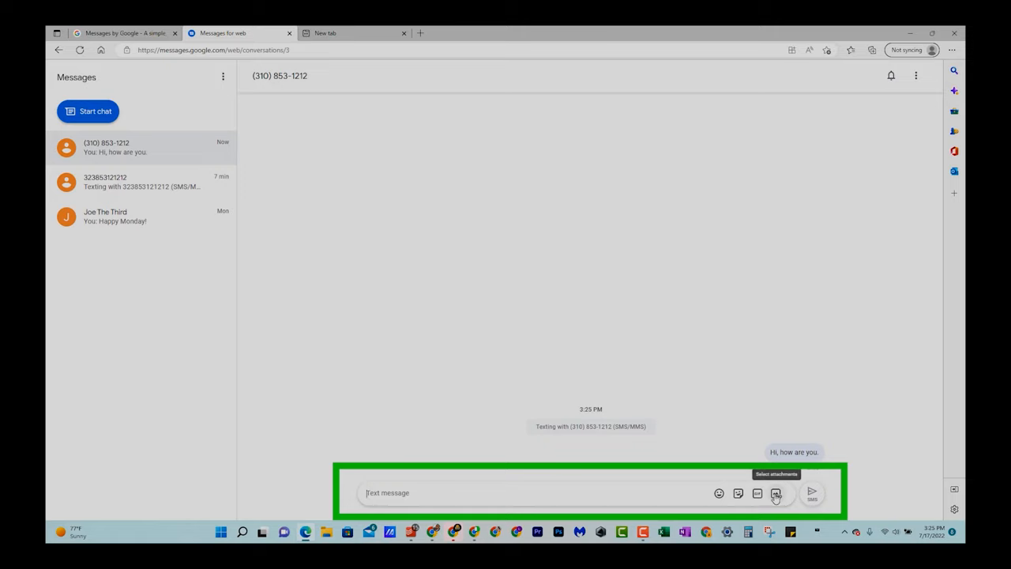